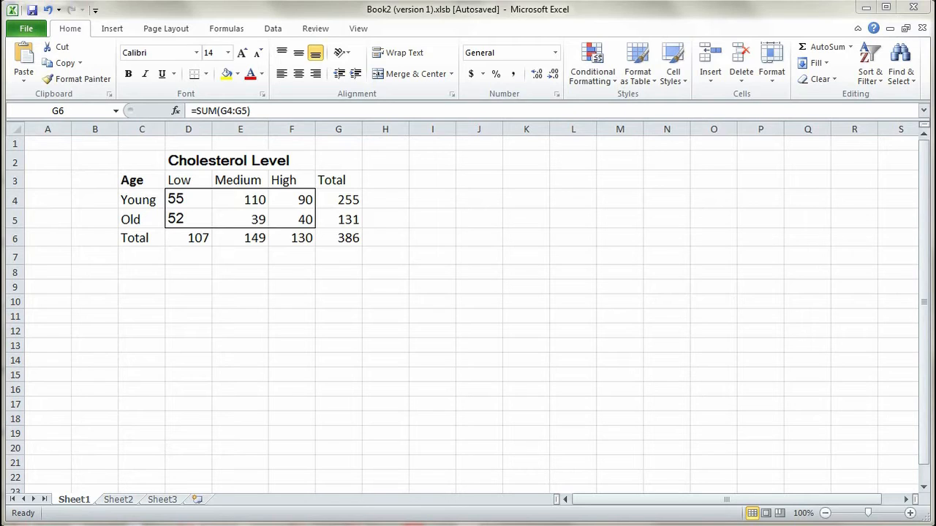
pyautogui.moveTo(358, 316)
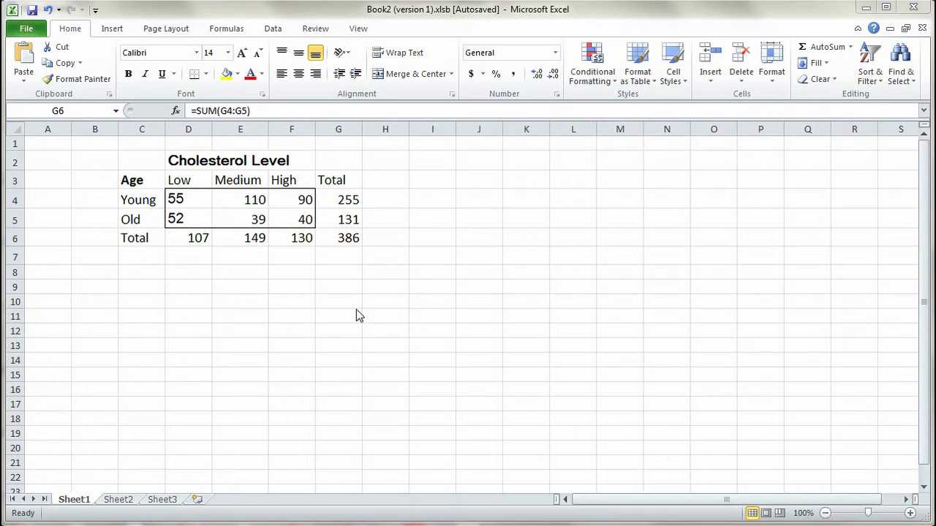
pyautogui.moveTo(350, 242)
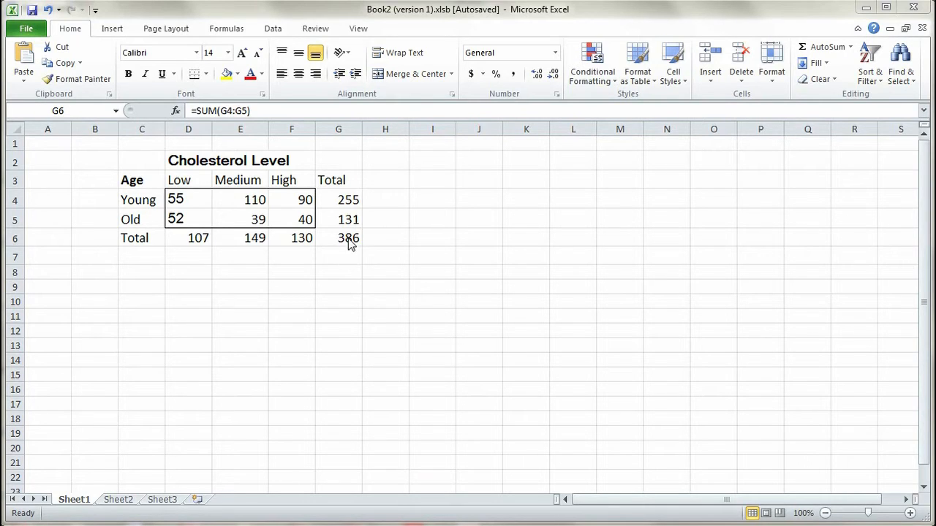
# - Point out the grand total 386 in the count table
pyautogui.click(337, 237)
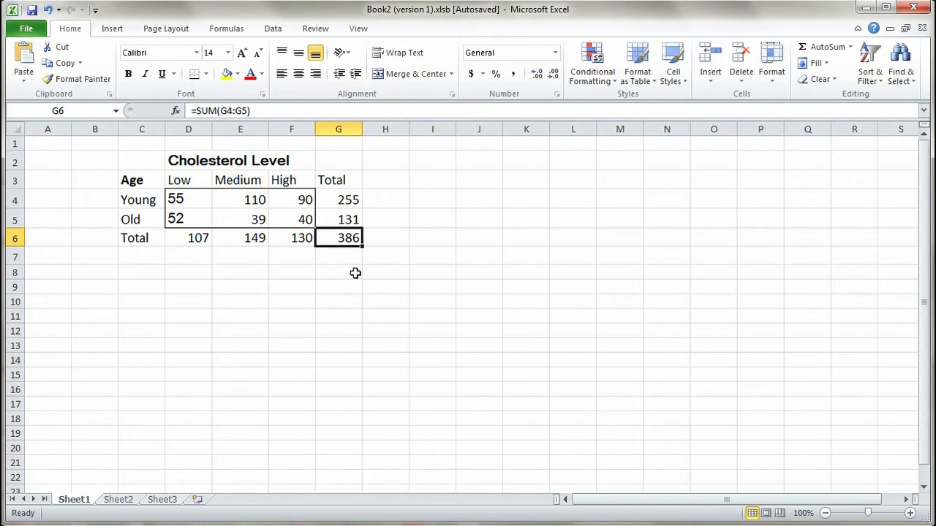
pyautogui.moveTo(192, 167)
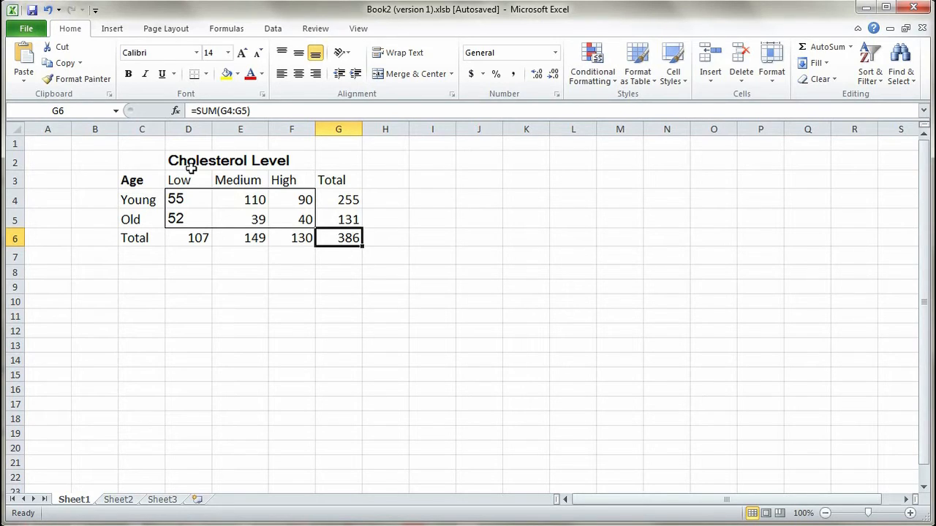
pyautogui.moveTo(135, 181)
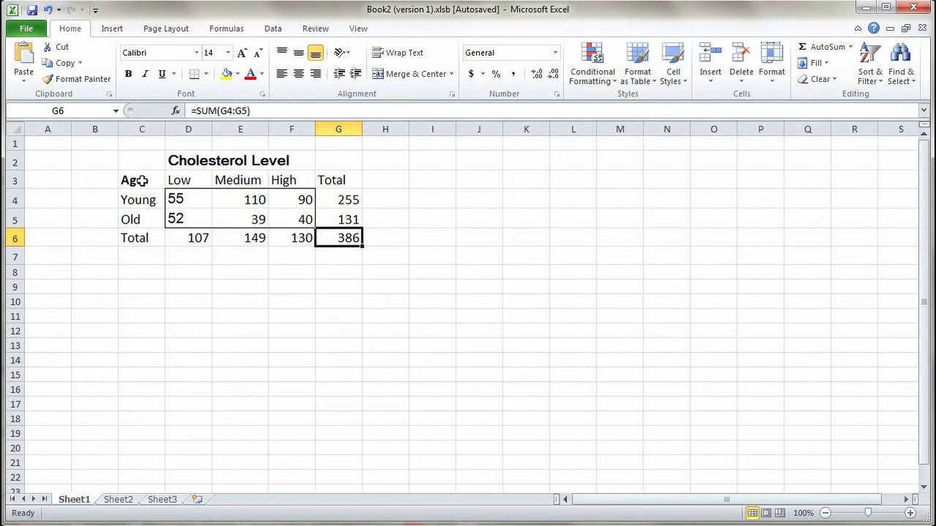
pyautogui.click(189, 272)
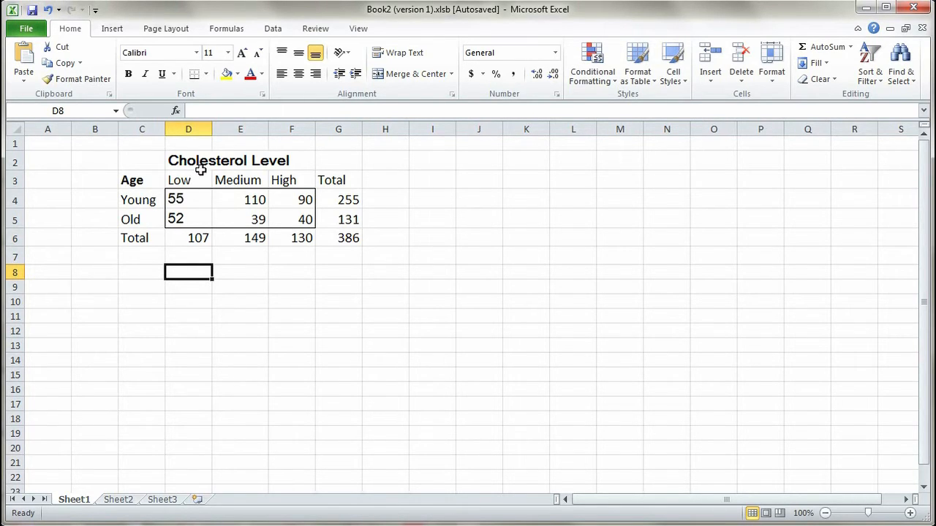
pyautogui.moveTo(250, 184)
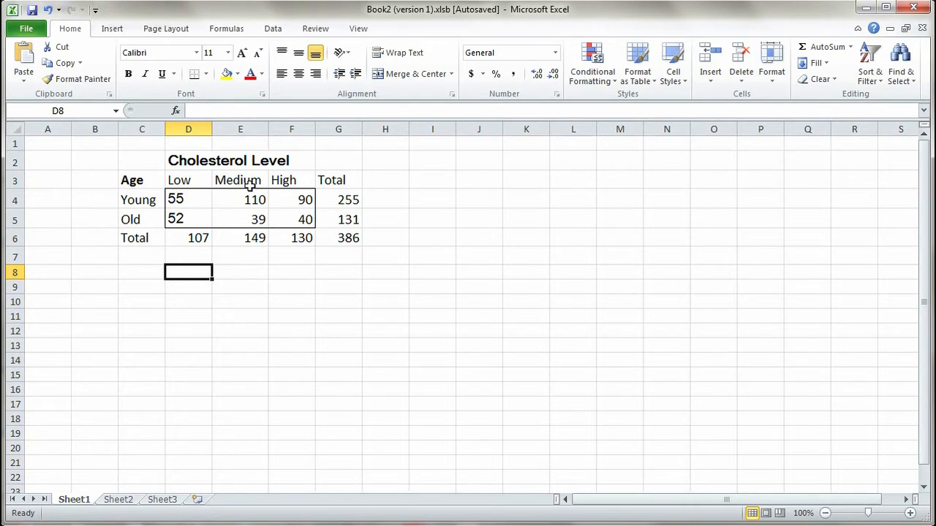
pyautogui.moveTo(144, 200)
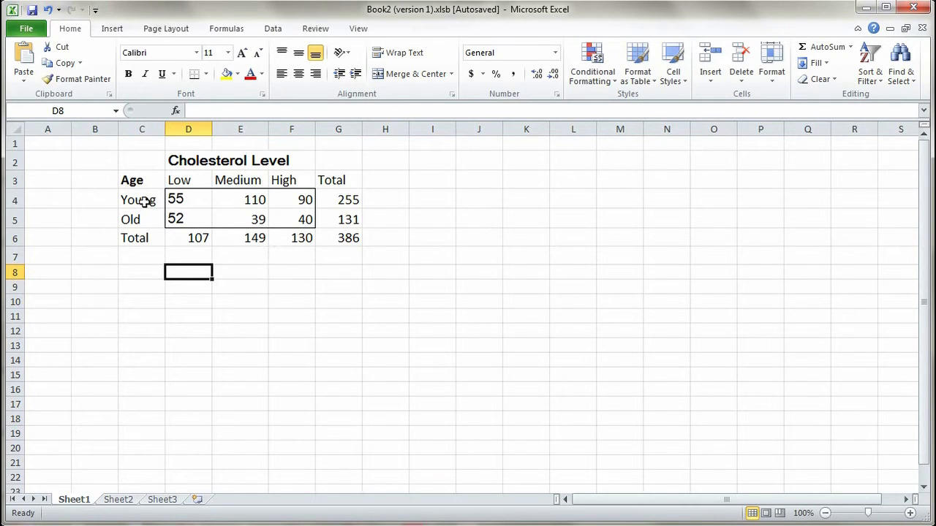
pyautogui.moveTo(321, 297)
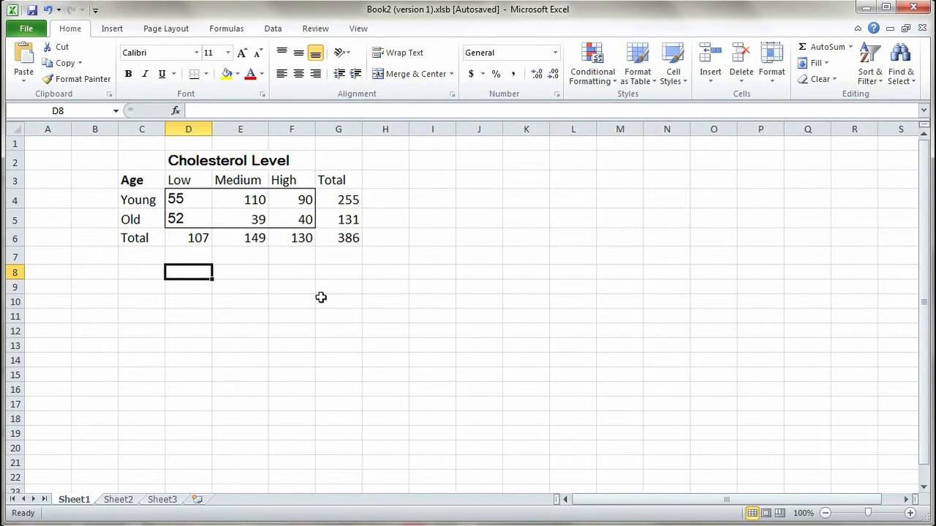
pyautogui.click(240, 286)
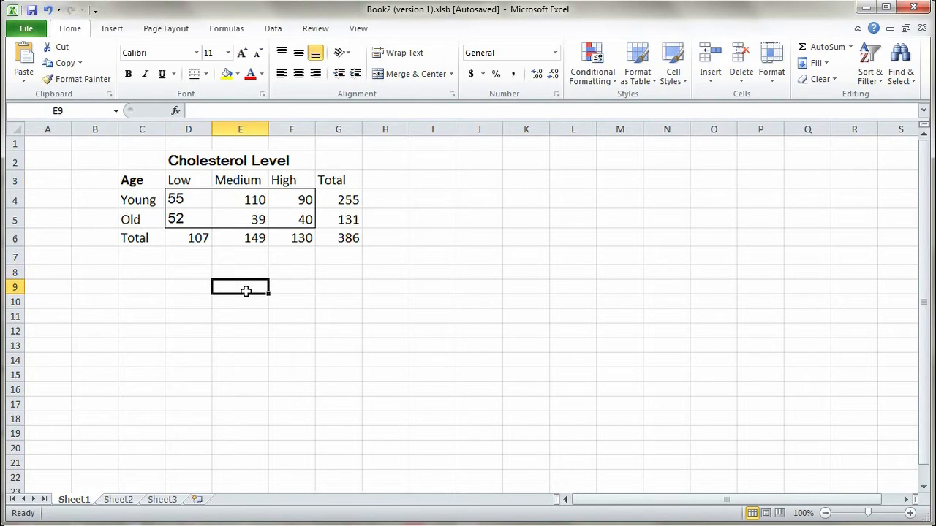
pyautogui.moveTo(202, 221)
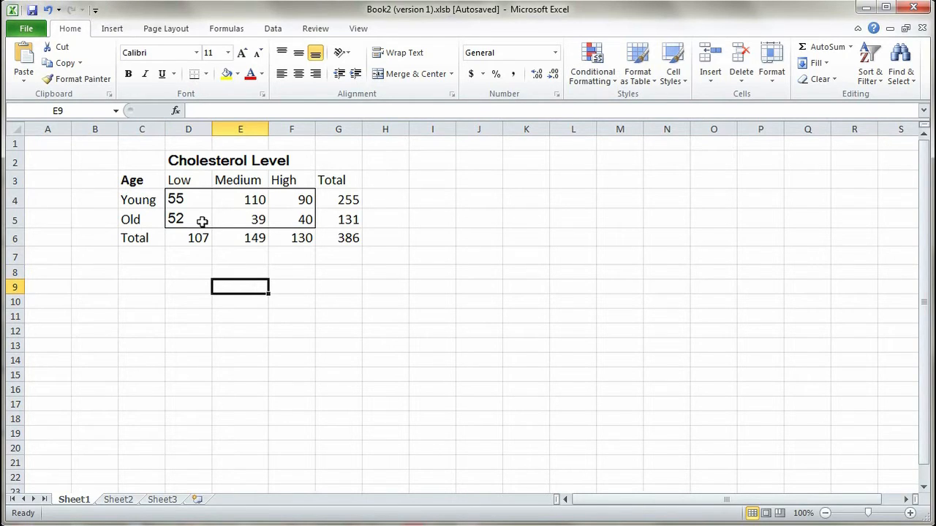
pyautogui.moveTo(189, 200); pyautogui.dragTo(291, 220)
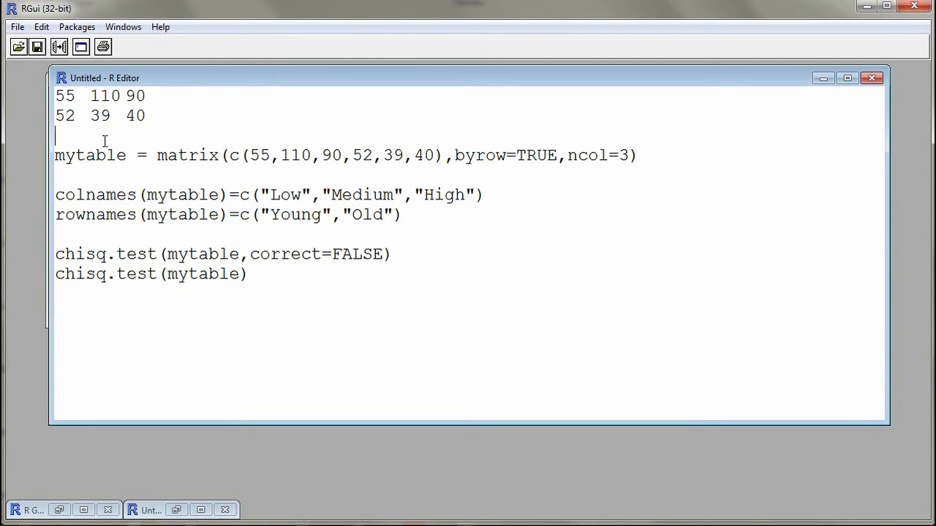
# - Delete the raw count lines and select the mytable = matrix(...) line to run
pyautogui.moveTo(56, 95); pyautogui.dragTo(146, 96)
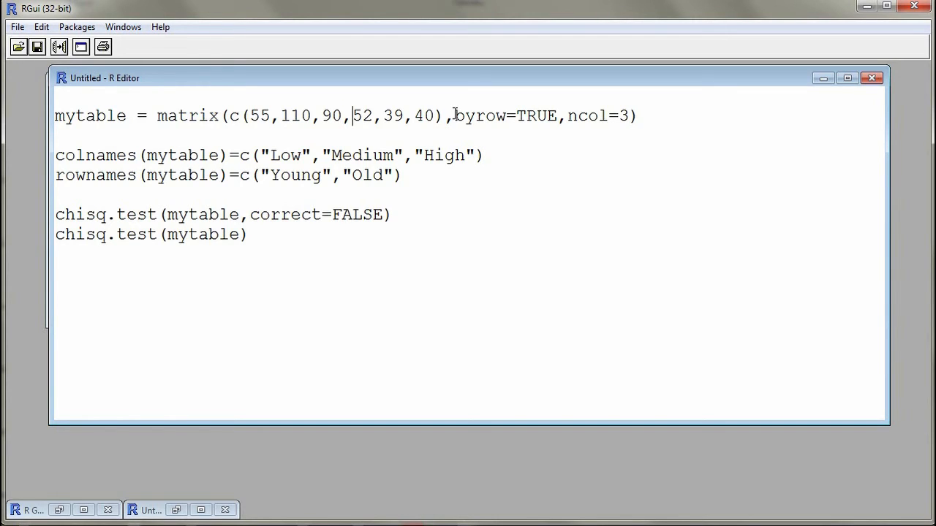
pyautogui.moveTo(453, 116); pyautogui.dragTo(524, 116)
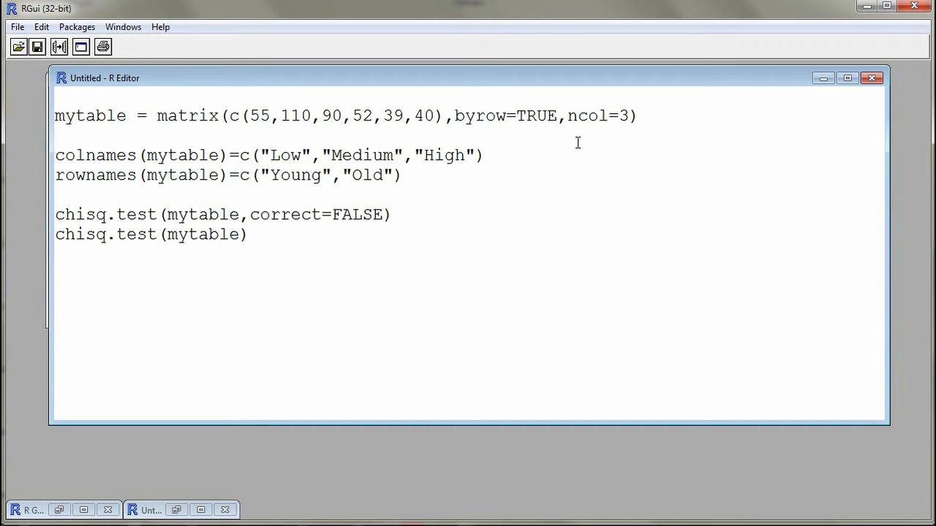
pyautogui.moveTo(576, 124)
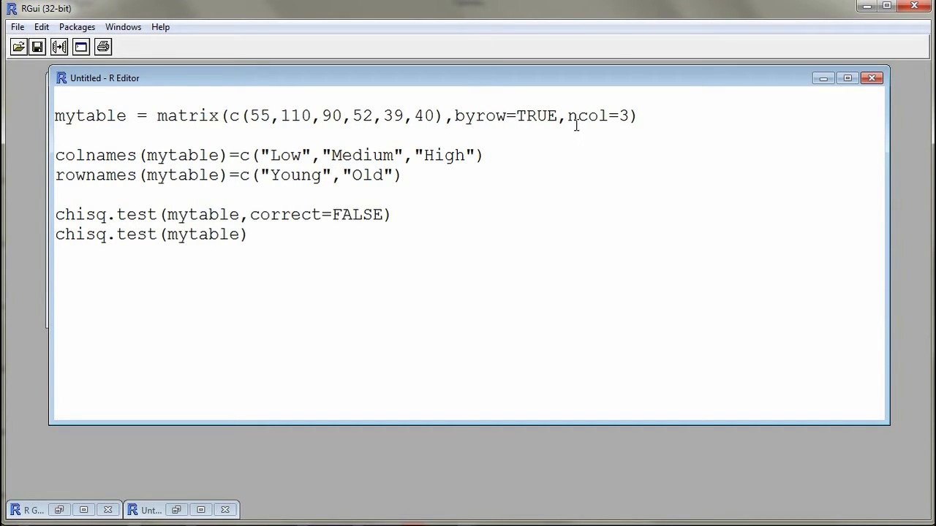
pyautogui.doubleClick(585, 116)
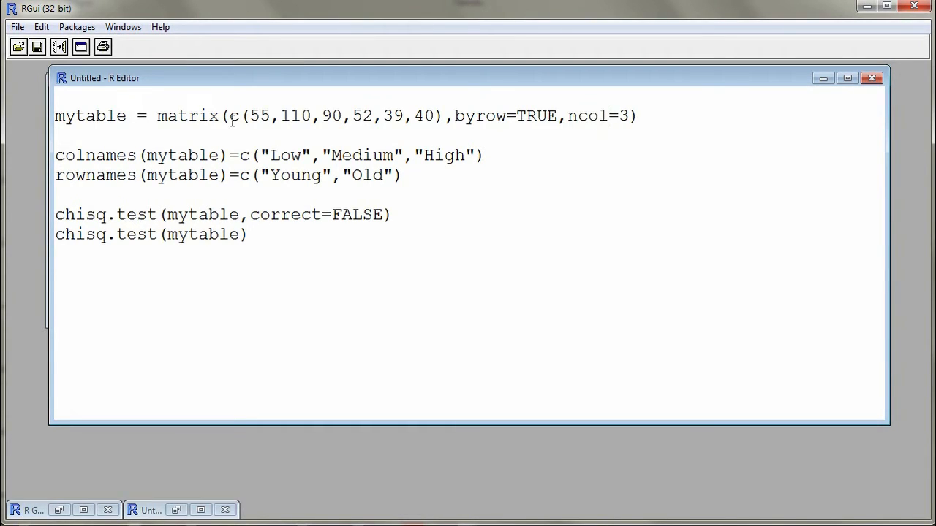
pyautogui.moveTo(56, 115); pyautogui.dragTo(522, 116)
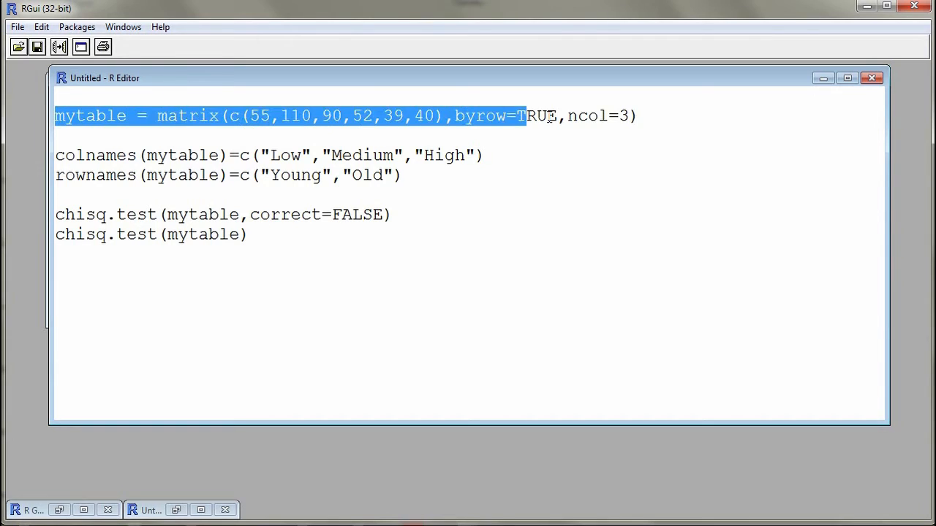
pyautogui.moveTo(522, 115); pyautogui.dragTo(636, 116)
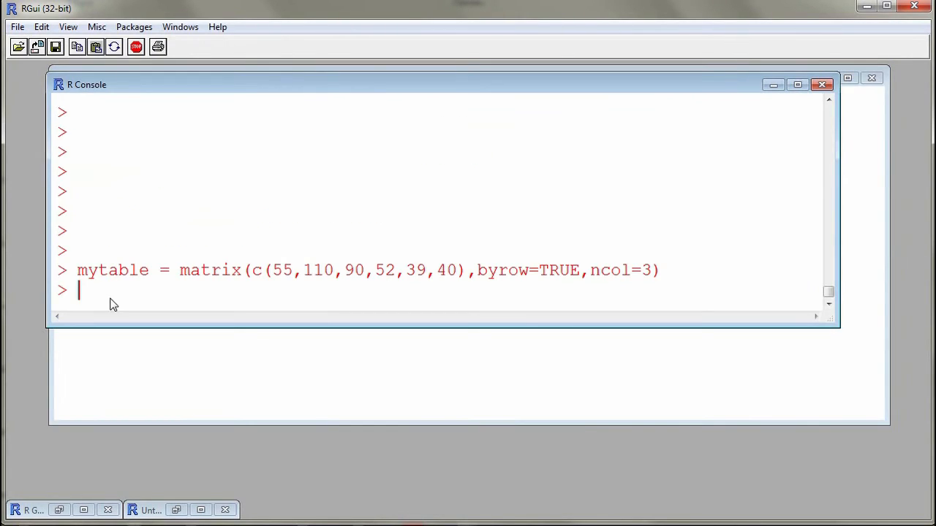
pyautogui.moveTo(661, 290)
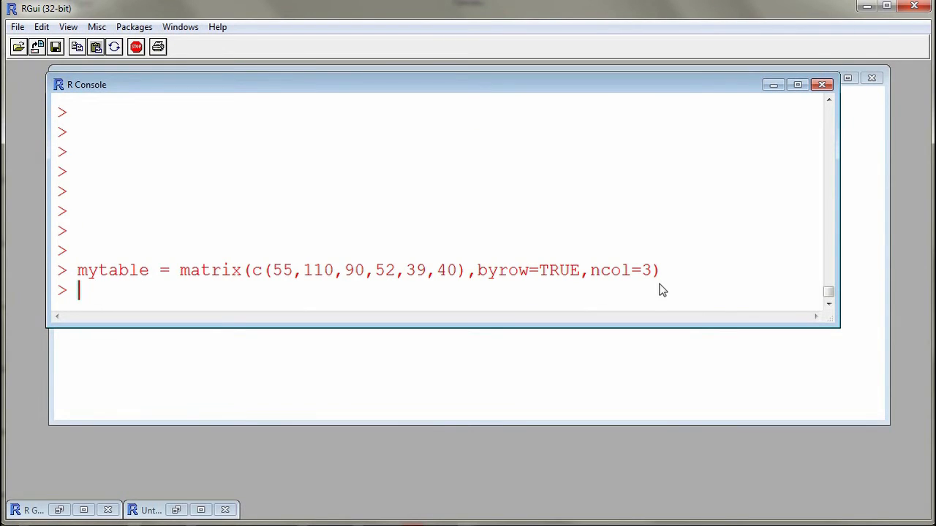
# - Print mytable to show the unlabelled counts 55, 110, 90 and 52, 39, 40
pyautogui.write('mytable')
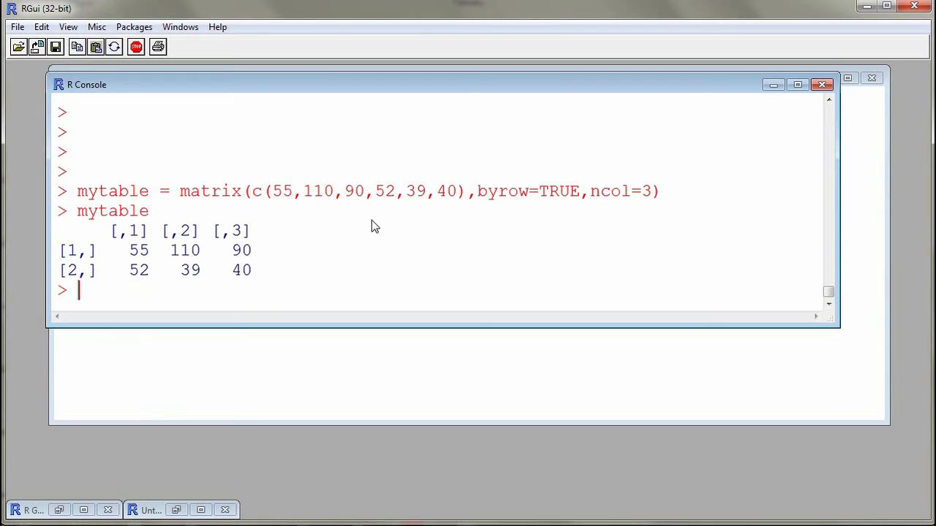
pyautogui.moveTo(274, 273)
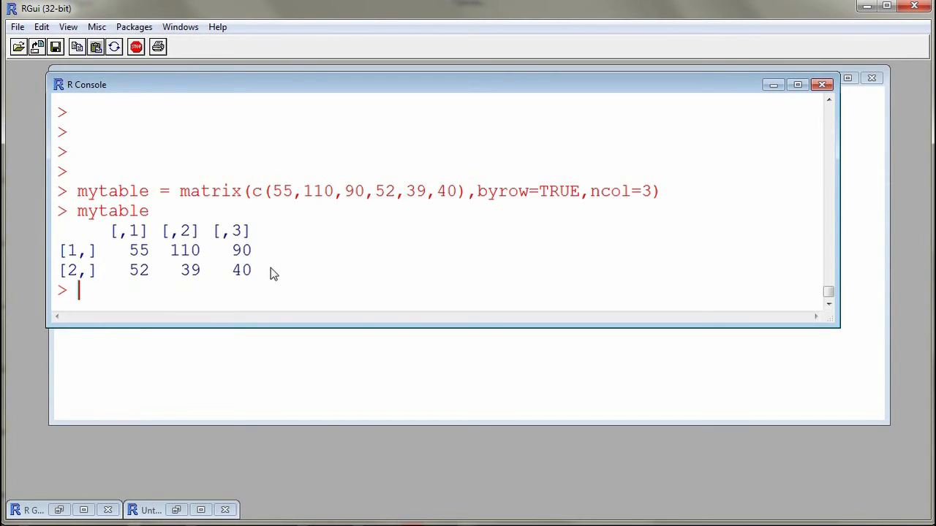
pyautogui.moveTo(136, 245)
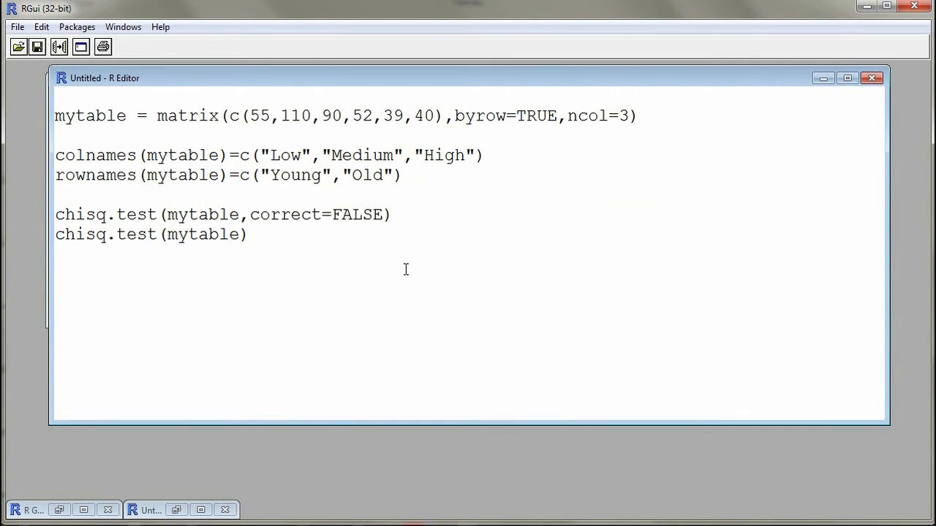
pyautogui.doubleClick(90, 155)
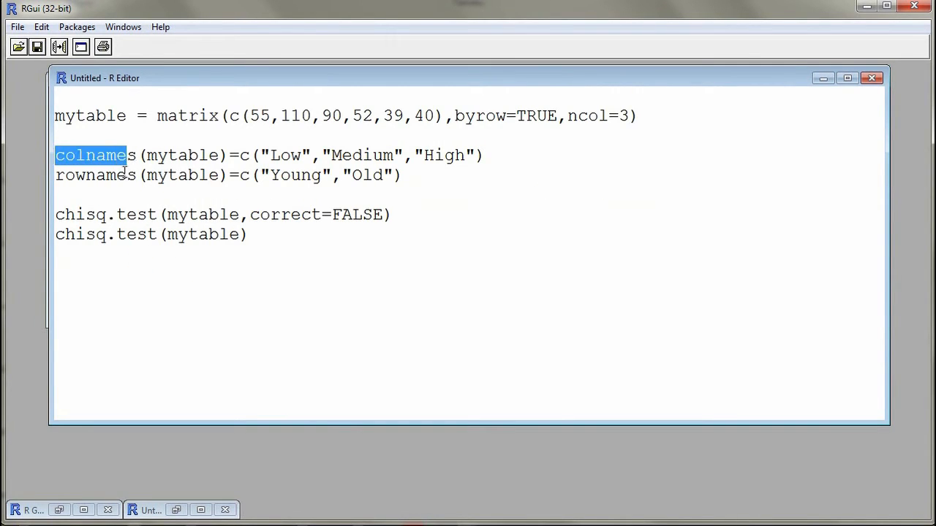
pyautogui.doubleClick(95, 175)
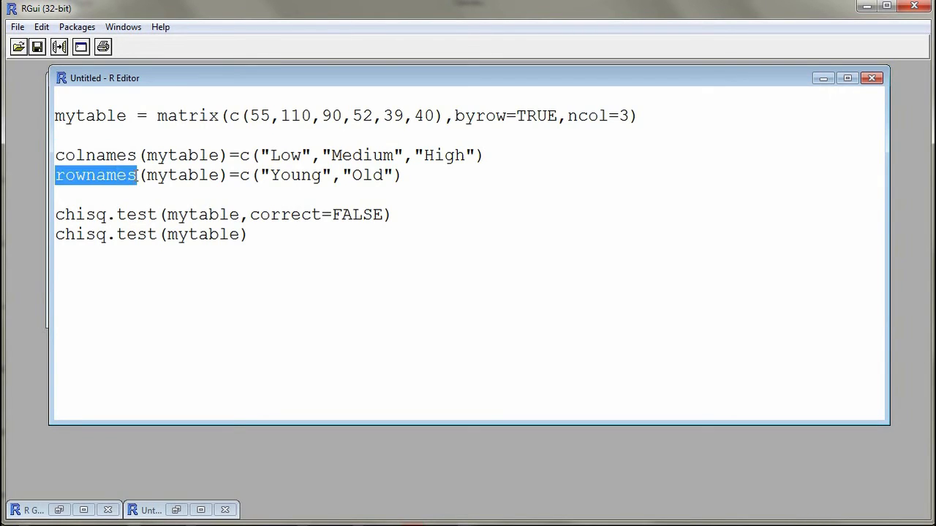
pyautogui.click(290, 195)
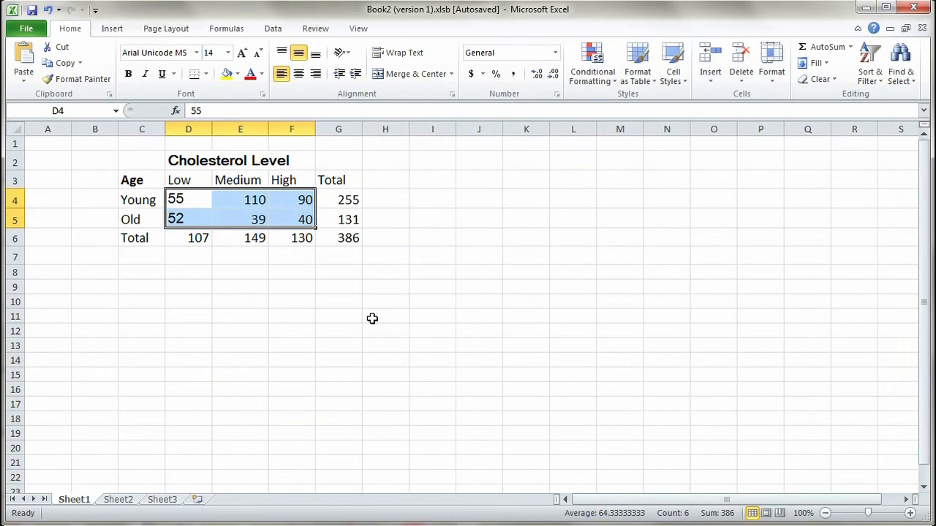
pyautogui.moveTo(179, 180)
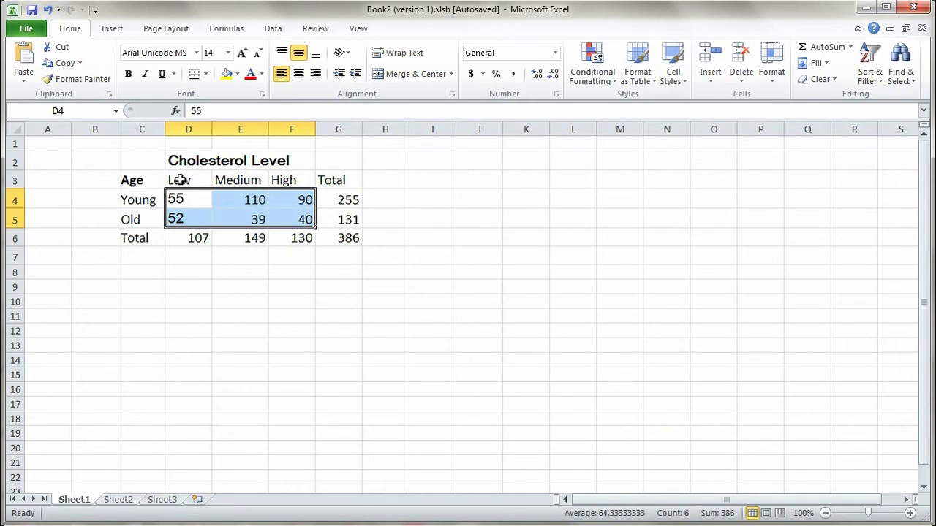
pyautogui.moveTo(240, 180)
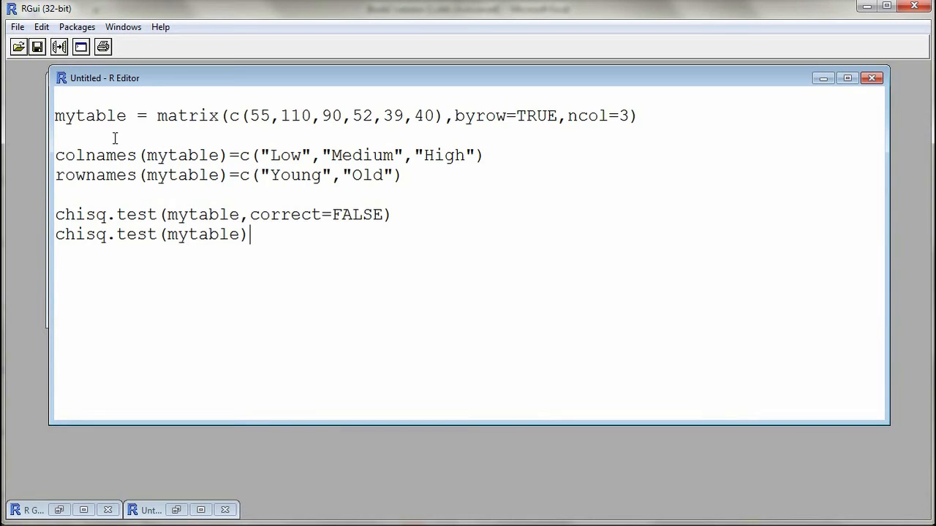
pyautogui.moveTo(185, 162)
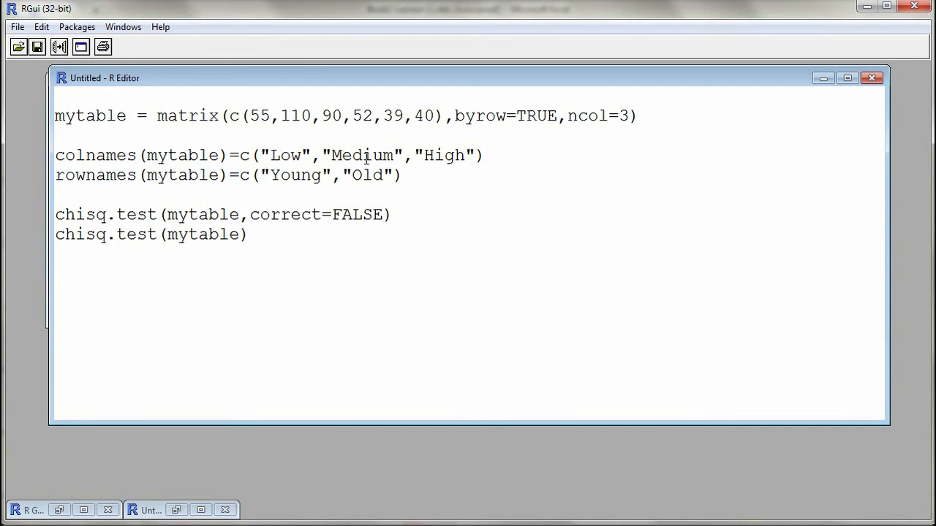
pyautogui.moveTo(268, 155)
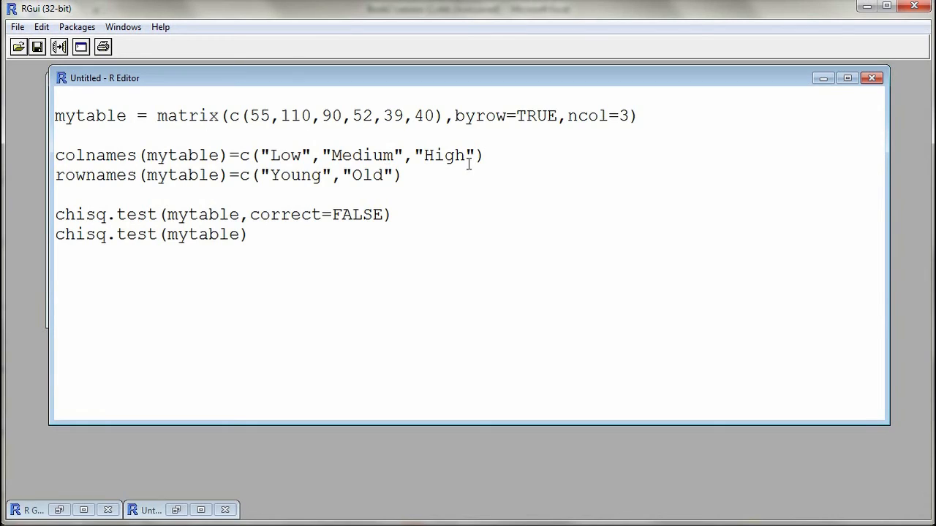
# - Select and run the colnames and rownames lines, labelling Low/Medium/High and Young/Old
pyautogui.moveTo(65, 176); pyautogui.dragTo(208, 176)
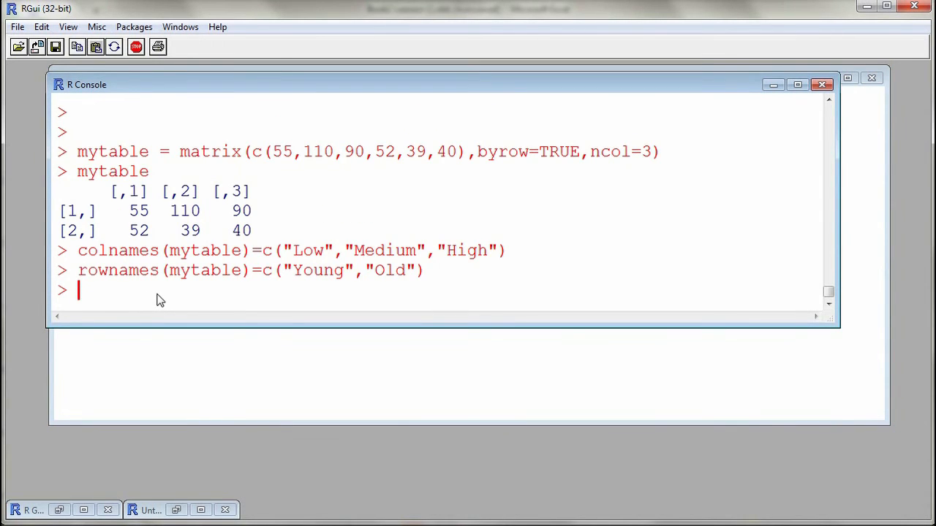
# - Print mytable to show counts labelled Low, Medium, High and Young, Old
pyautogui.write('m')
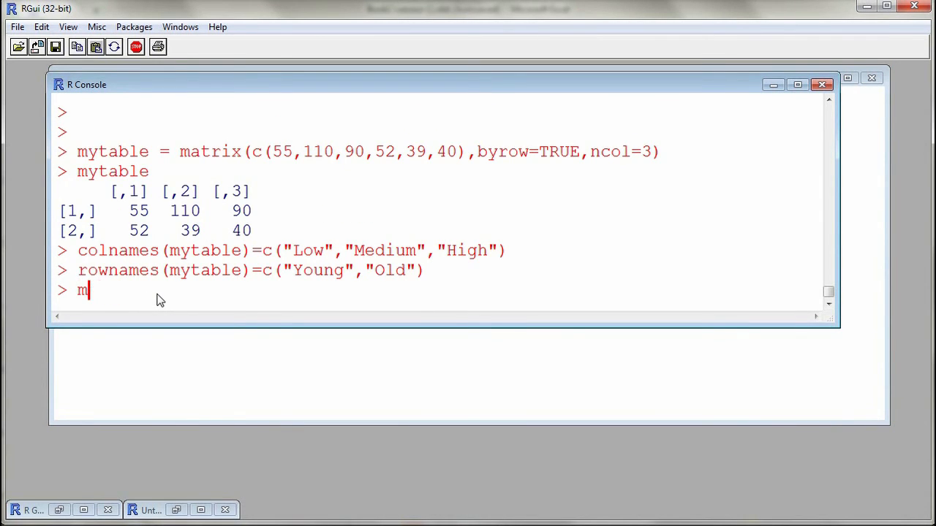
pyautogui.press('Return')
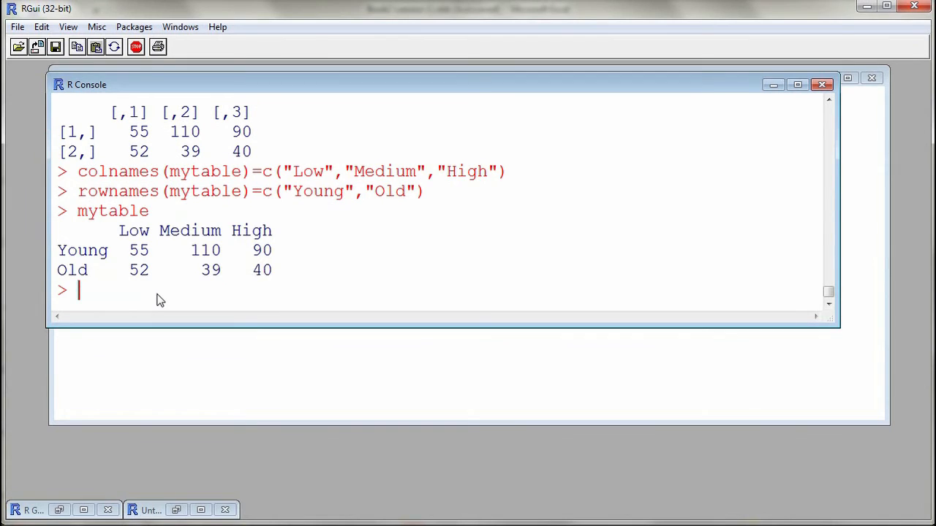
pyautogui.moveTo(160, 318)
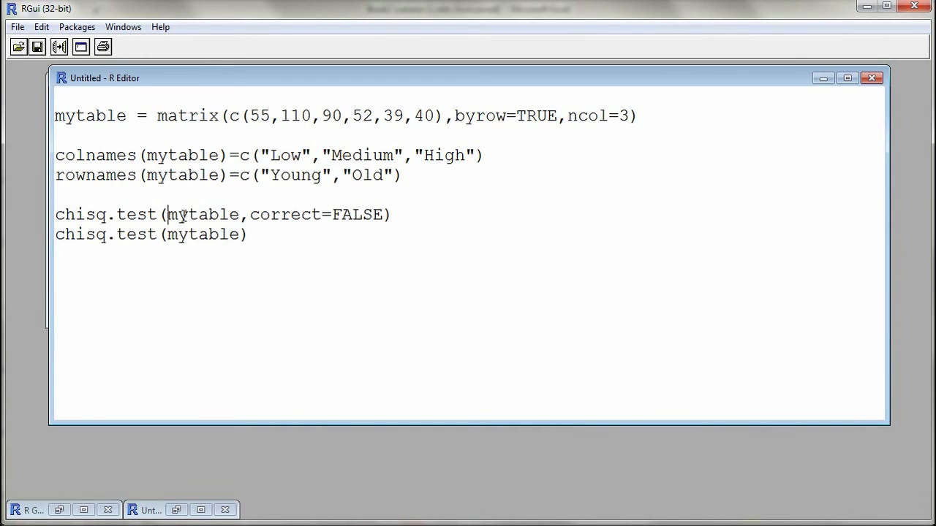
# - Run both chisq.test lines, giving X-squared 14.845, df 2, p-value 0.0005977
pyautogui.click(249, 235)
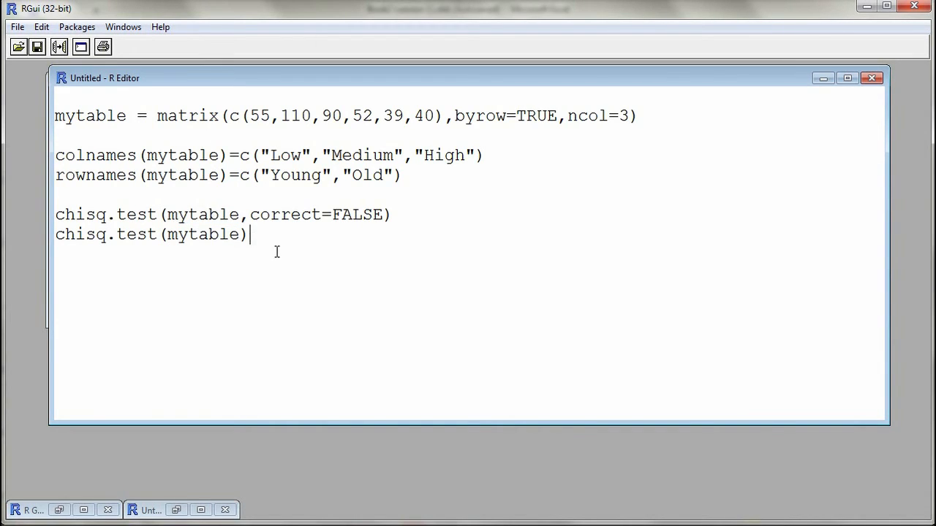
pyautogui.moveTo(63, 215)
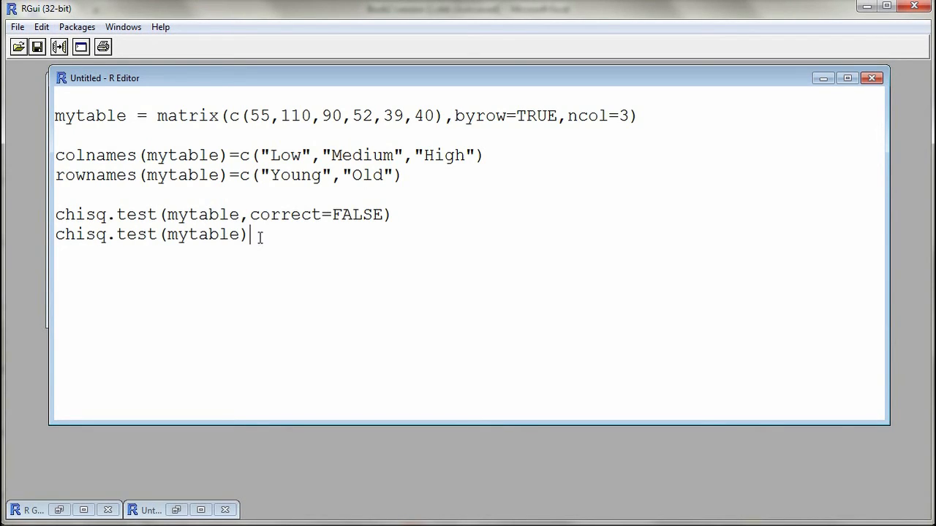
pyautogui.moveTo(281, 250)
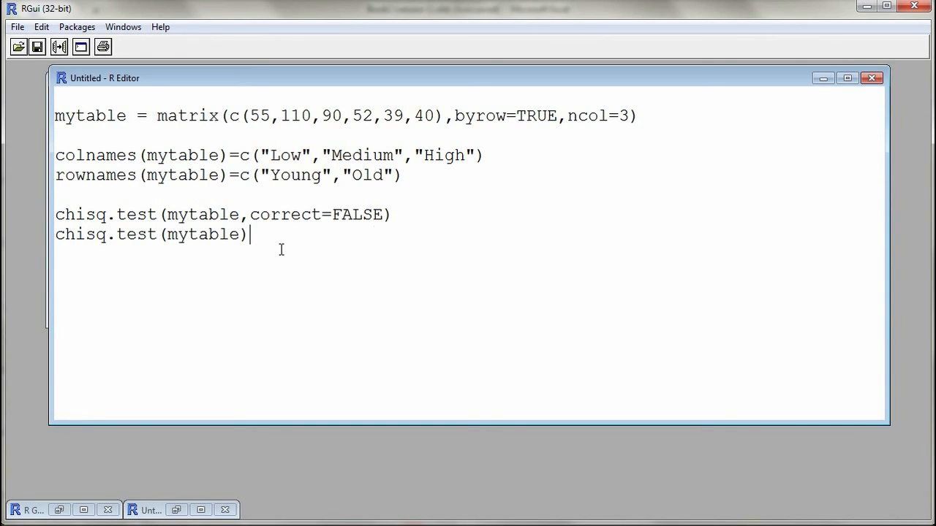
pyautogui.moveTo(346, 223)
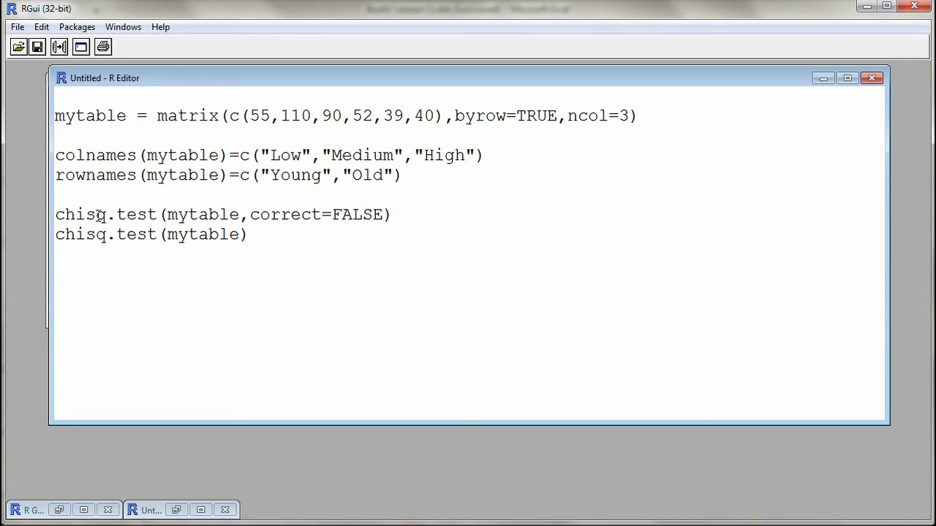
pyautogui.moveTo(56, 214); pyautogui.dragTo(247, 234)
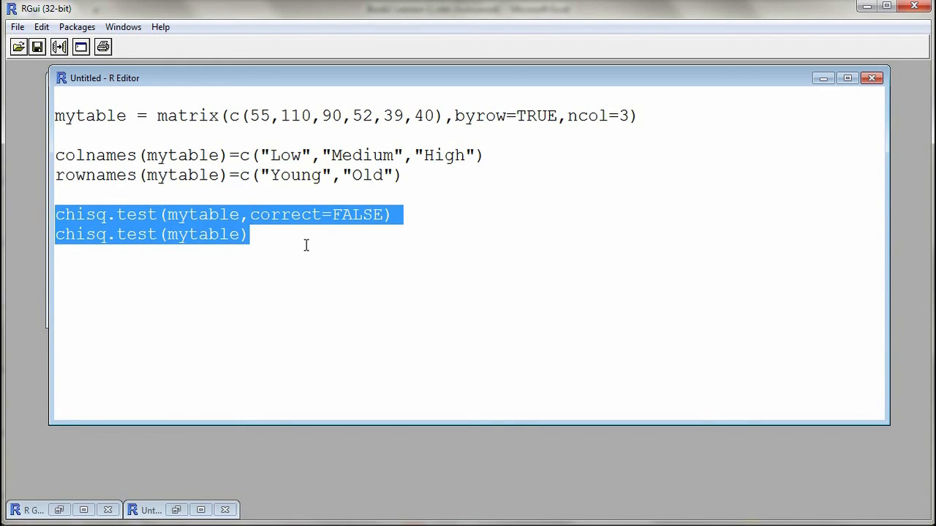
pyautogui.click(103, 267)
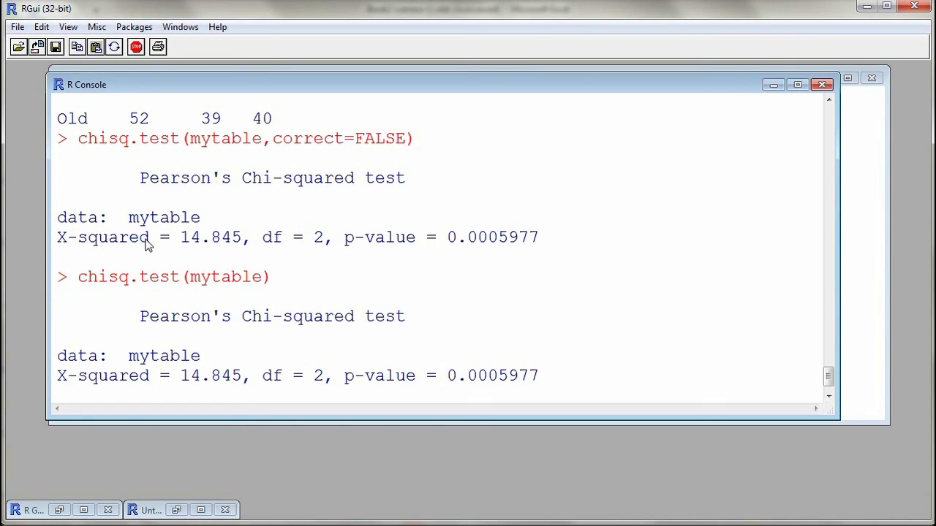
pyautogui.doubleClick(211, 237)
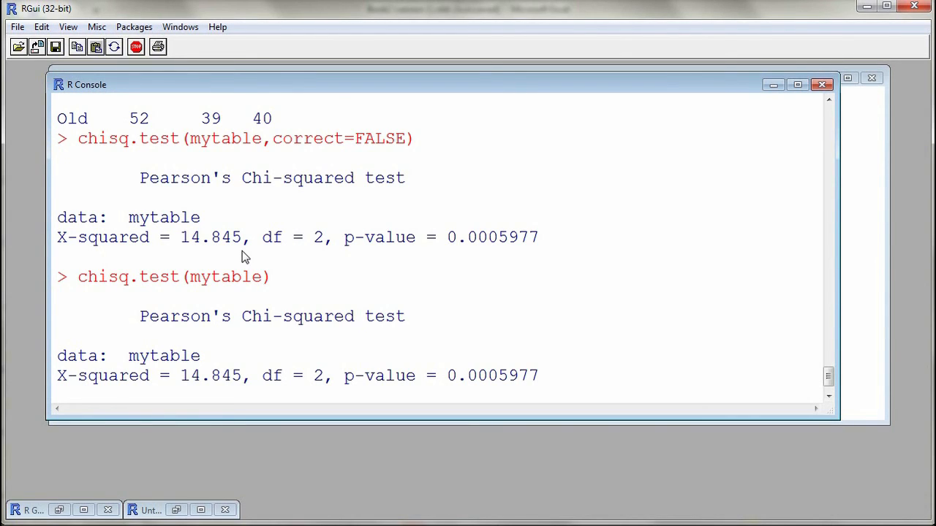
pyautogui.click(81, 292)
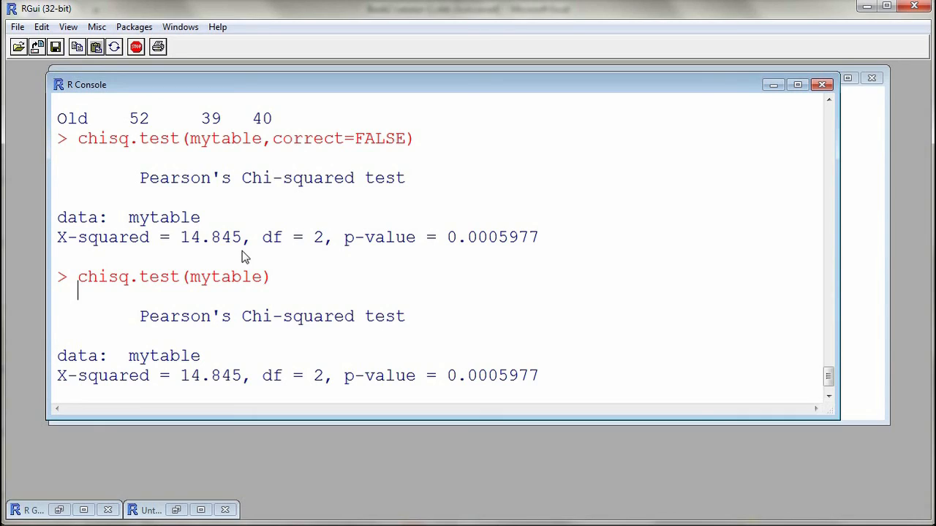